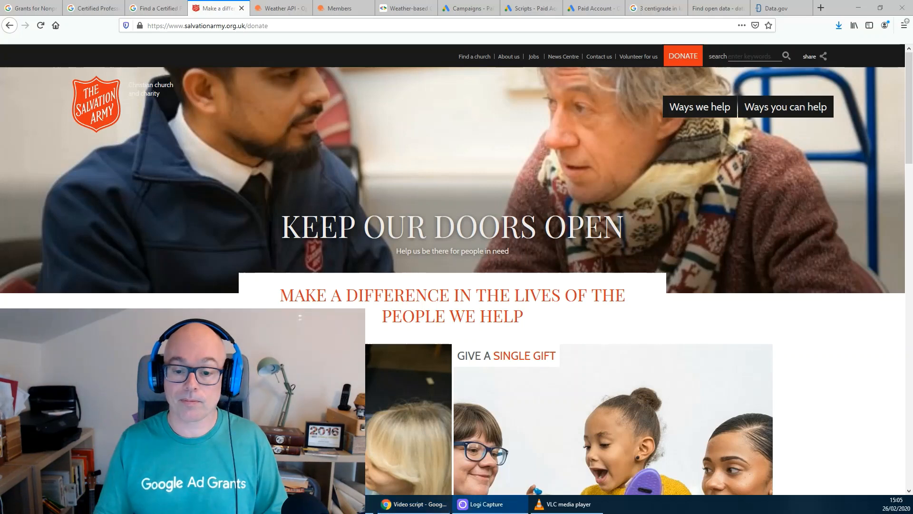
- Switch from the Salvation Army donate page to the OpenWeather Weather API page
click(280, 8)
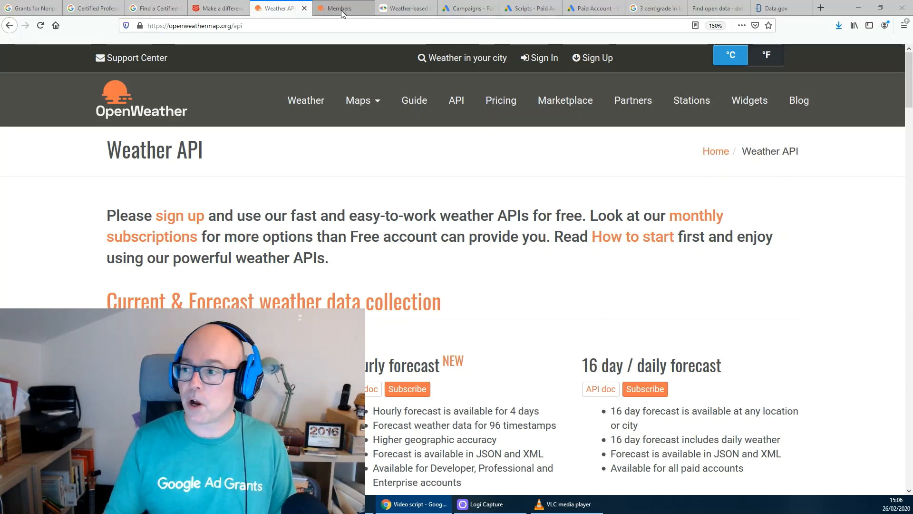
- Show the OpenWeather account's API keys page with the 'Salvation Army' key
click(336, 8)
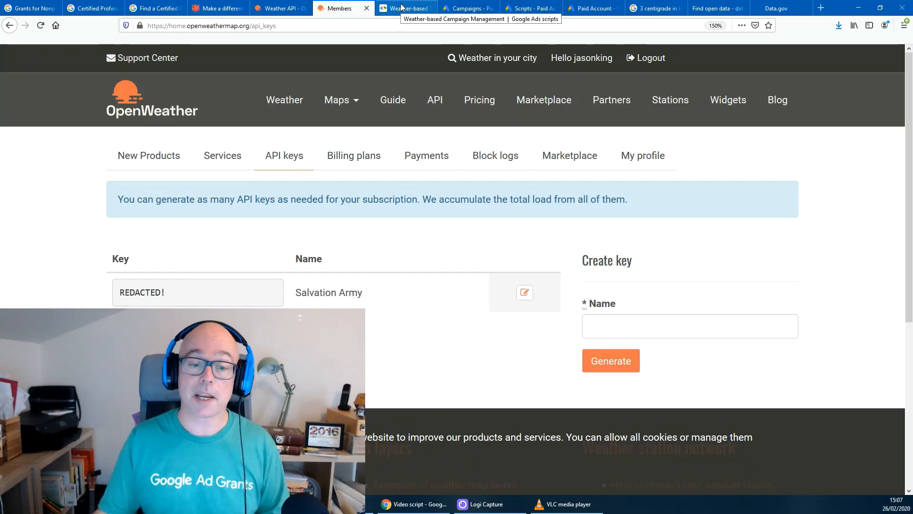
- Switch to the Weather-based Campaign Management guide on its Generic script tab
click(406, 9)
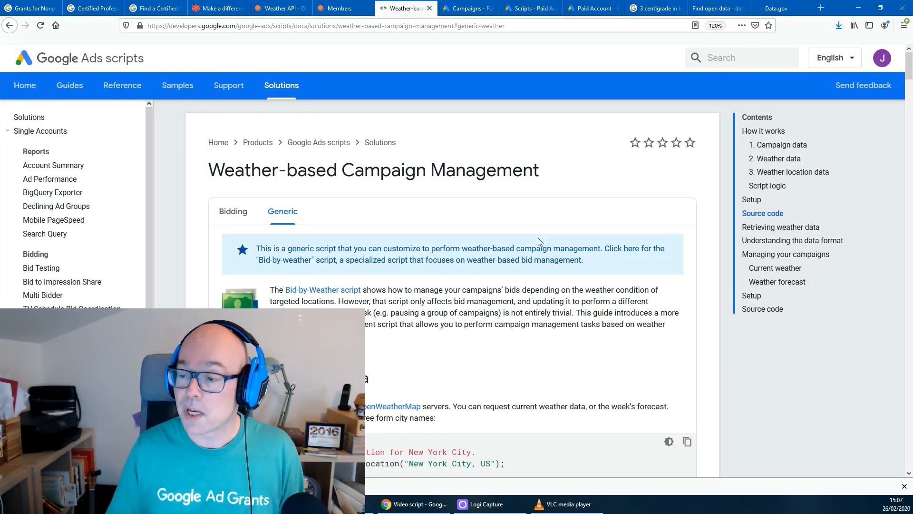
mouse_move(383, 230)
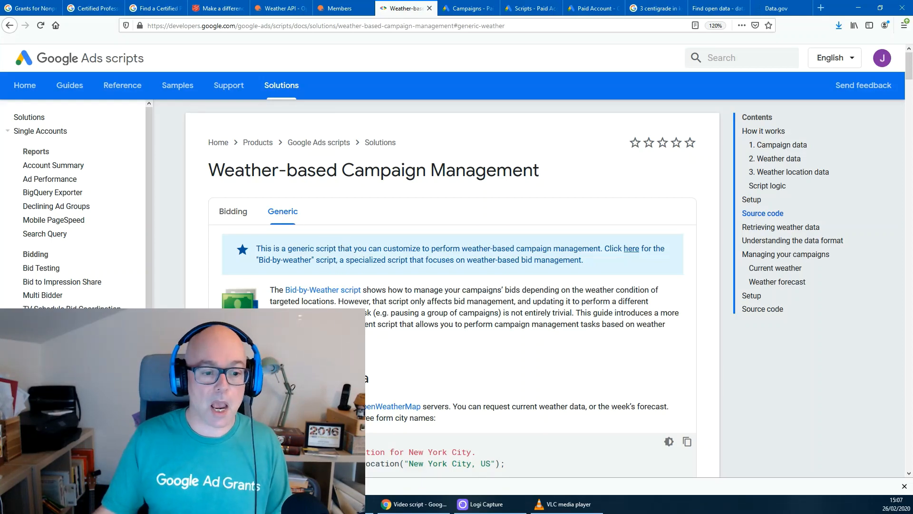
- Review the guide's data format, examples and setup steps, selecting the source code's opening lines
scroll(down, 3)
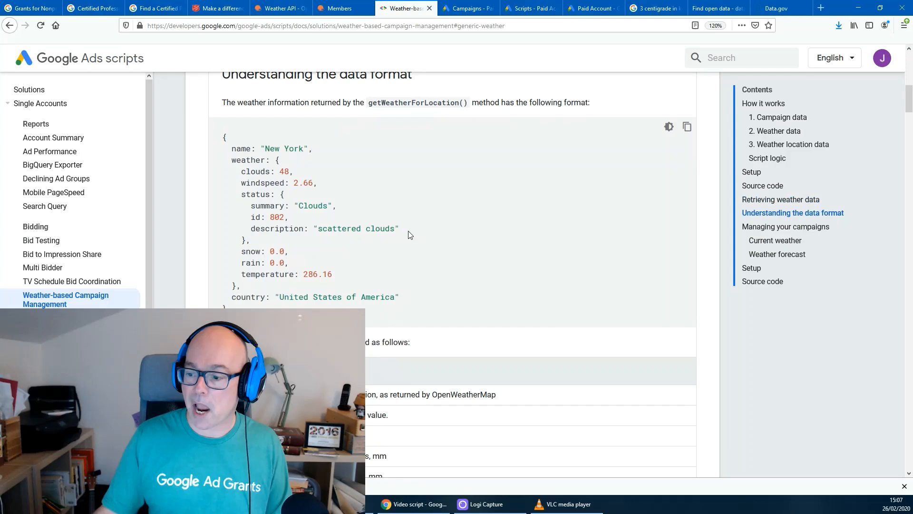
scroll(down, 3)
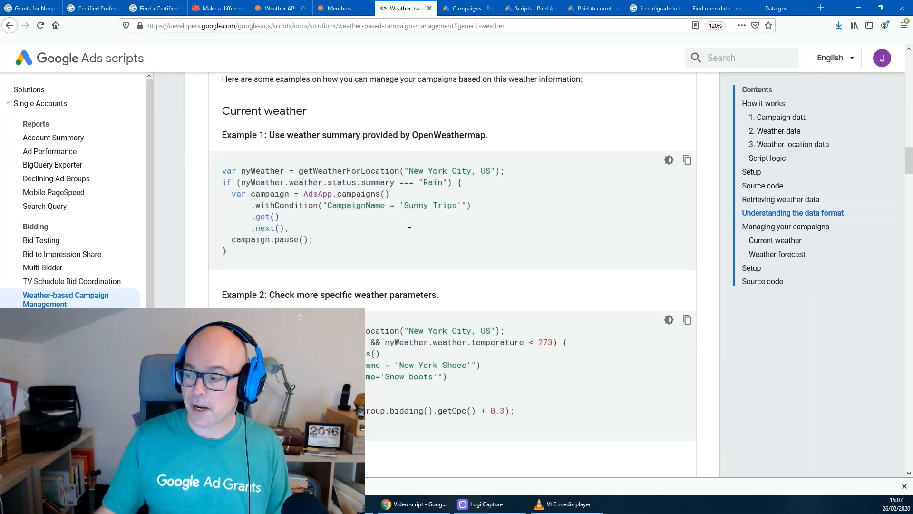
scroll(down, 3)
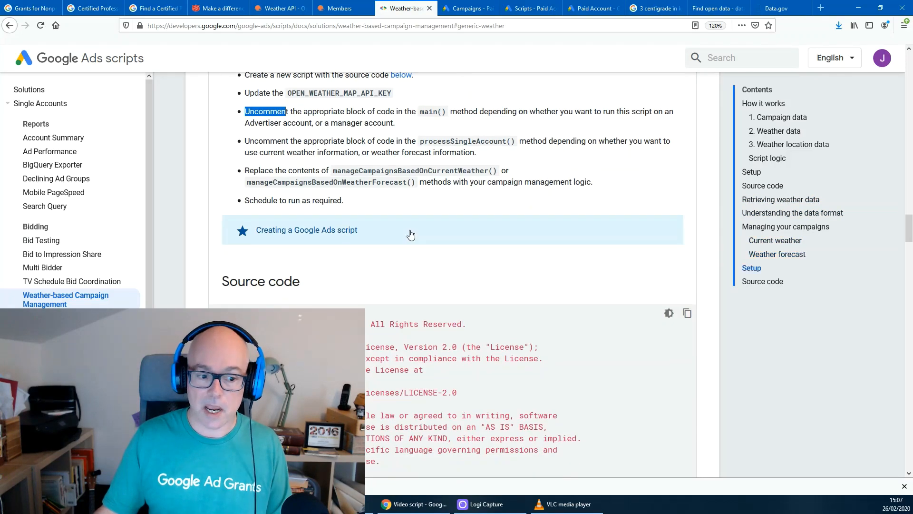
scroll(down, 3)
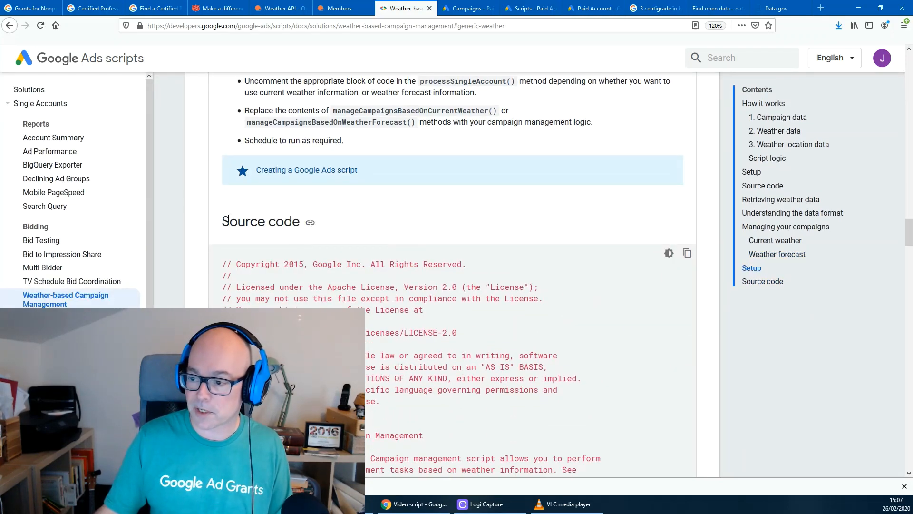
drag(222, 263, 423, 310)
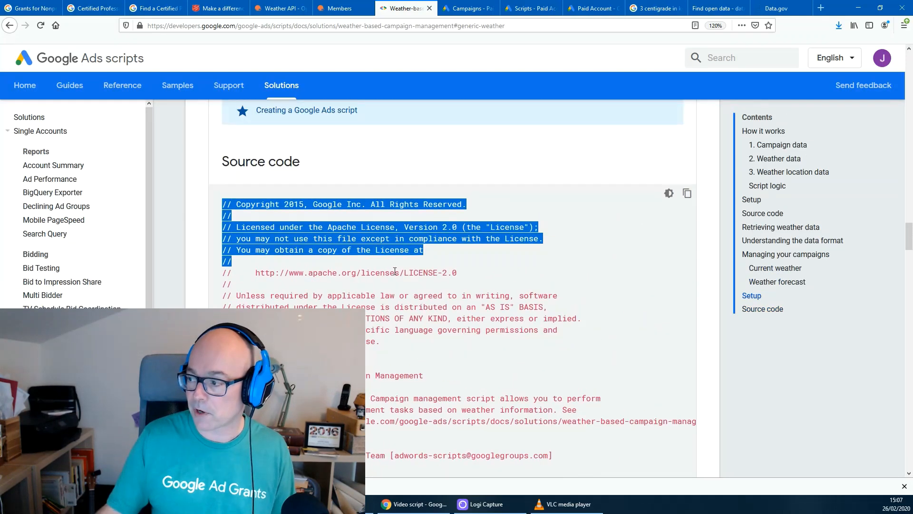
scroll(down, 3)
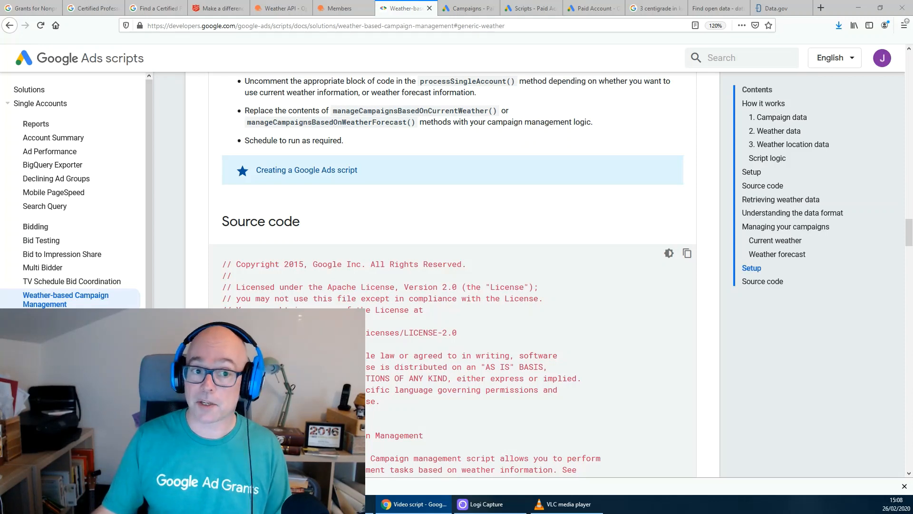
- Go to the Paid Account's Google Ads scripts list with its twelve Cold Weather scripts
click(504, 8)
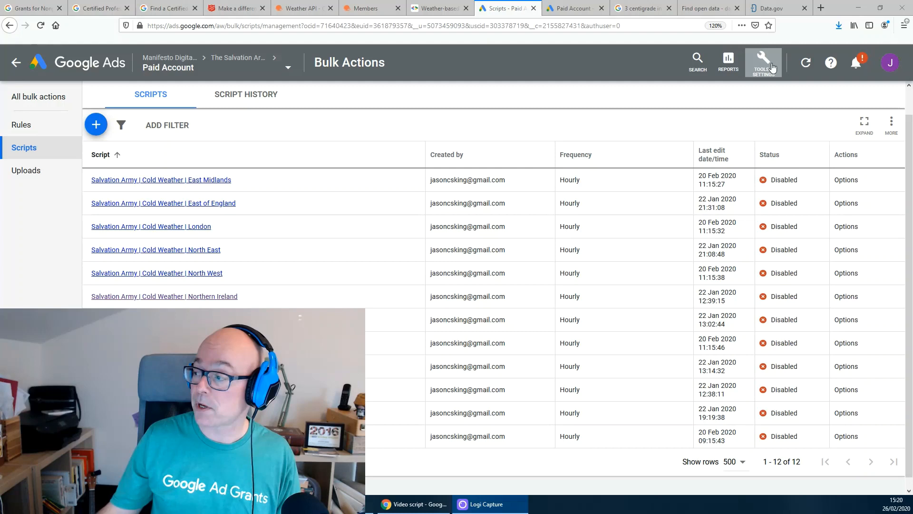
click(762, 63)
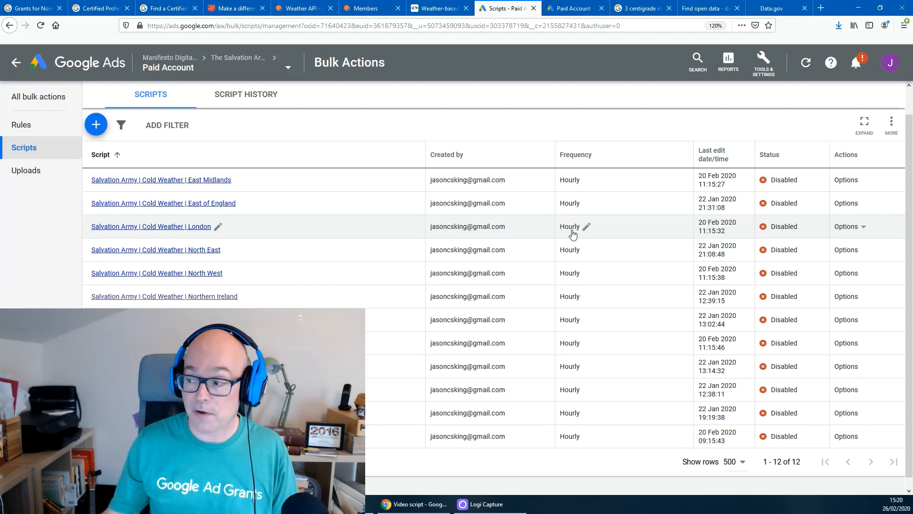
mouse_move(201, 181)
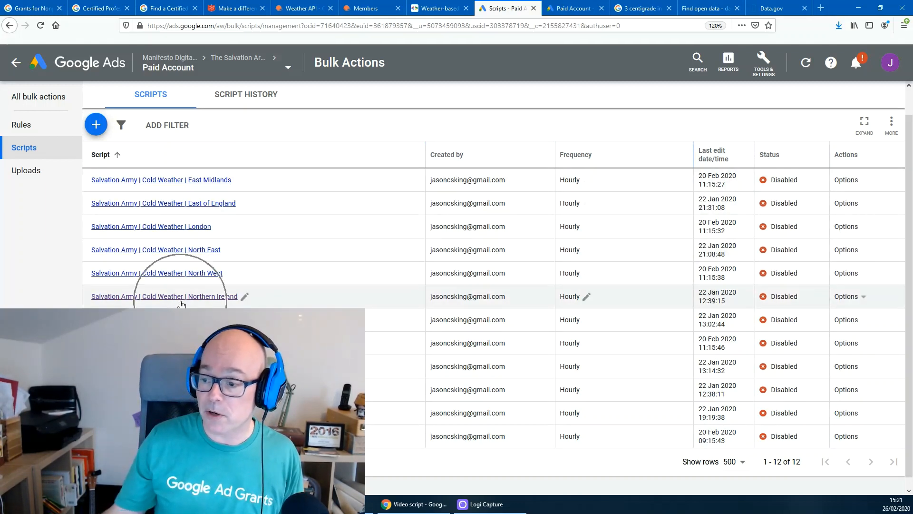
- Open the Cold Weather script's code and select the OPEN_WEATHER_MAP_API_KEY placeholder value
click(161, 296)
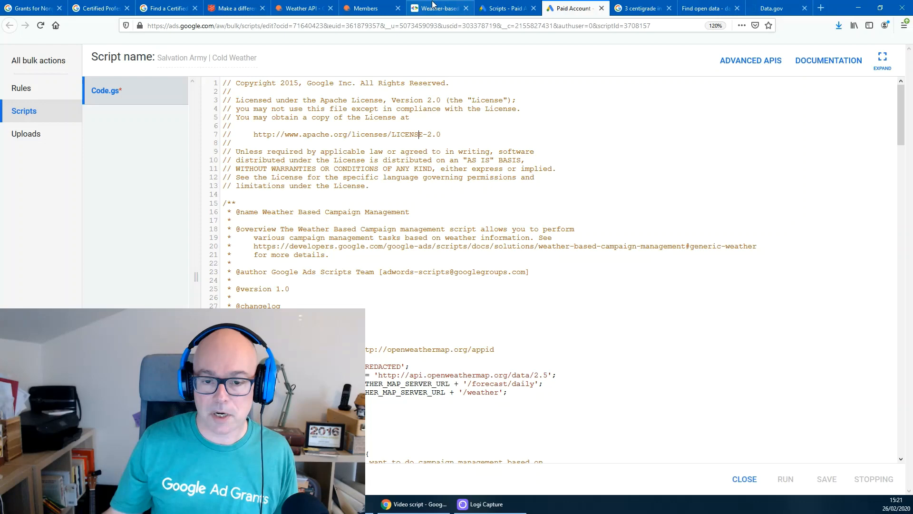
click(433, 9)
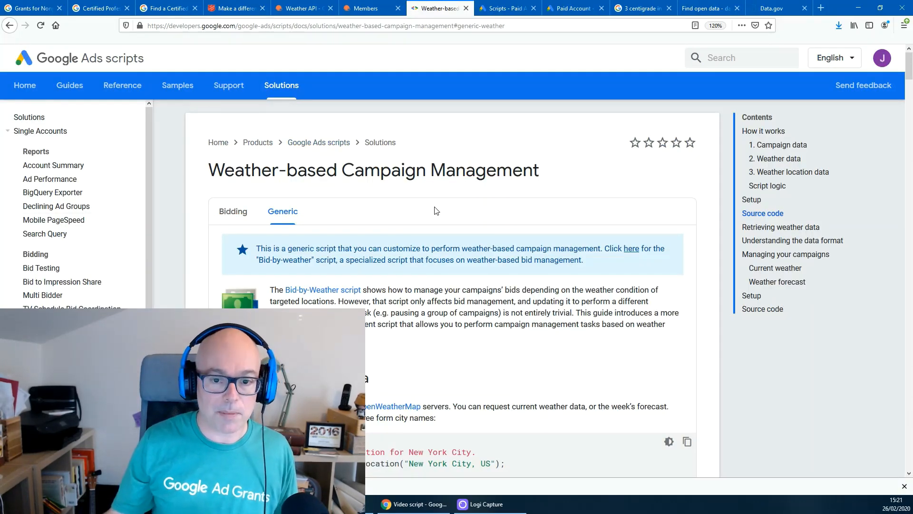
scroll(down, 3)
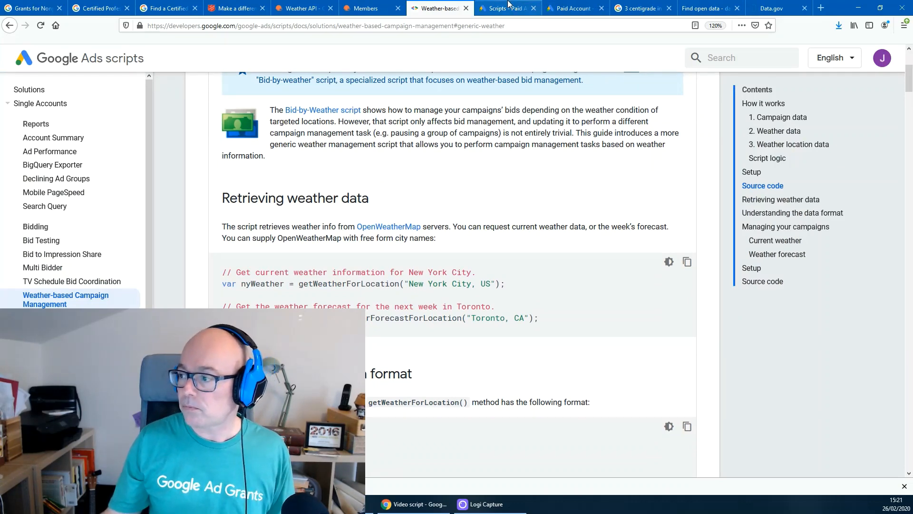
click(574, 8)
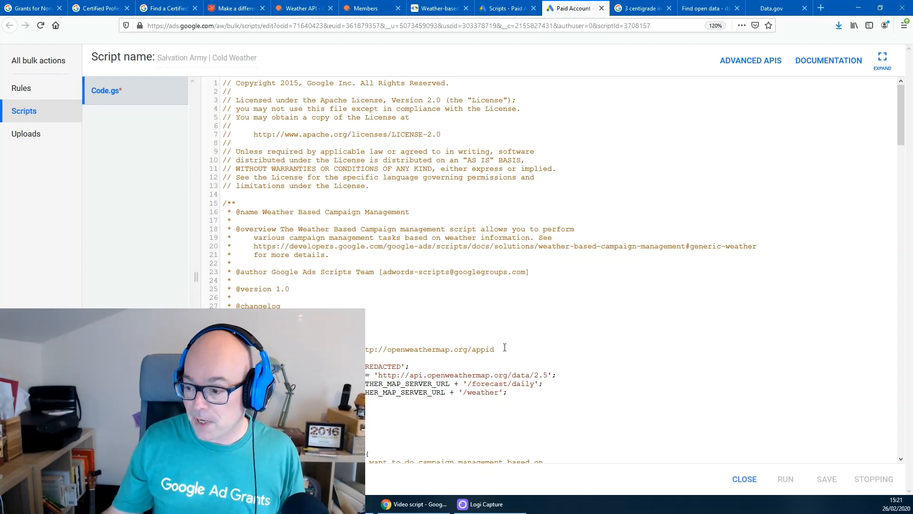
scroll(down, 3)
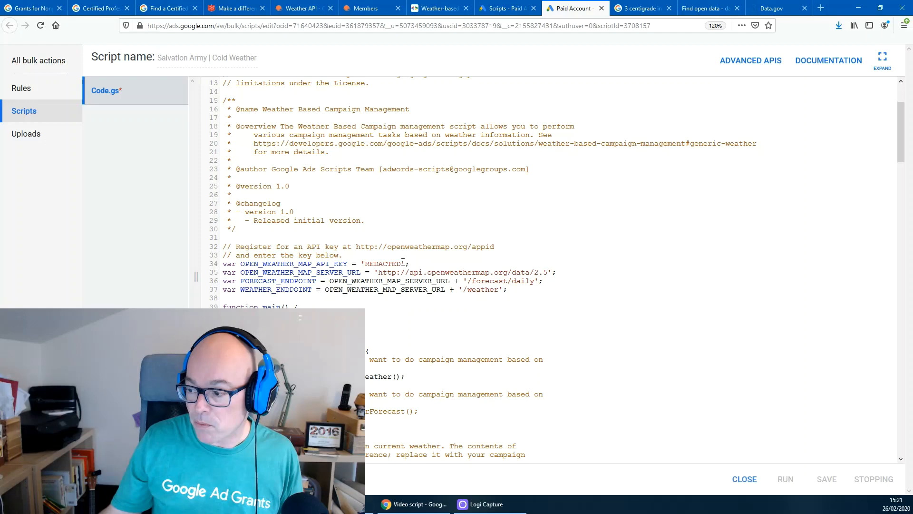
double_click(382, 264)
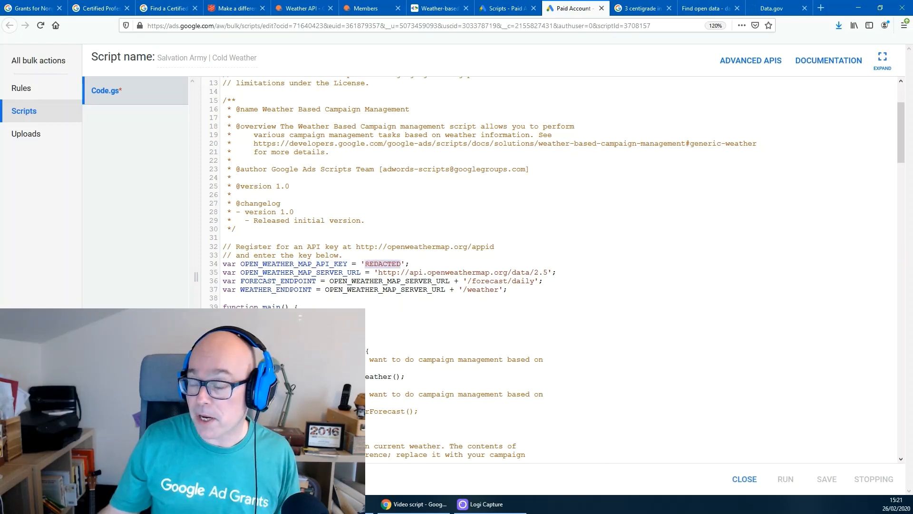
- Fetch the 'Salvation Army' key from OpenWeather's API keys page and return to the script
click(302, 9)
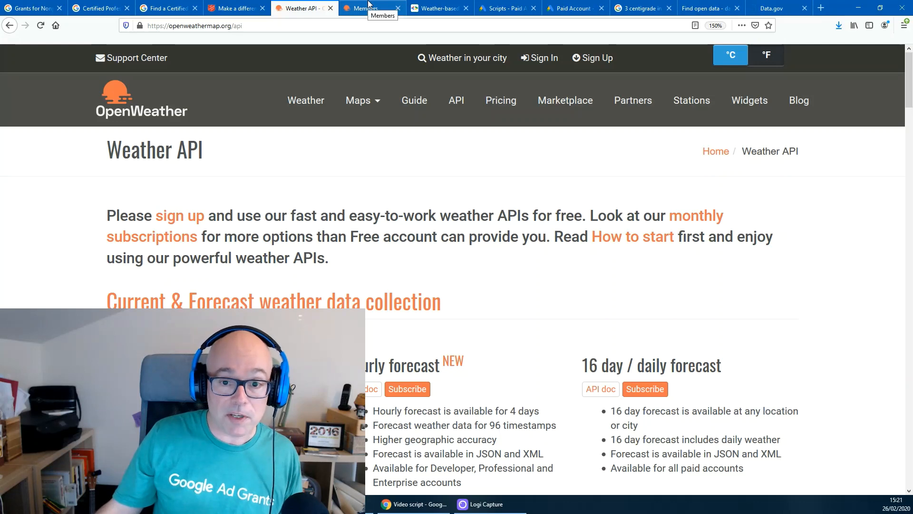
click(371, 9)
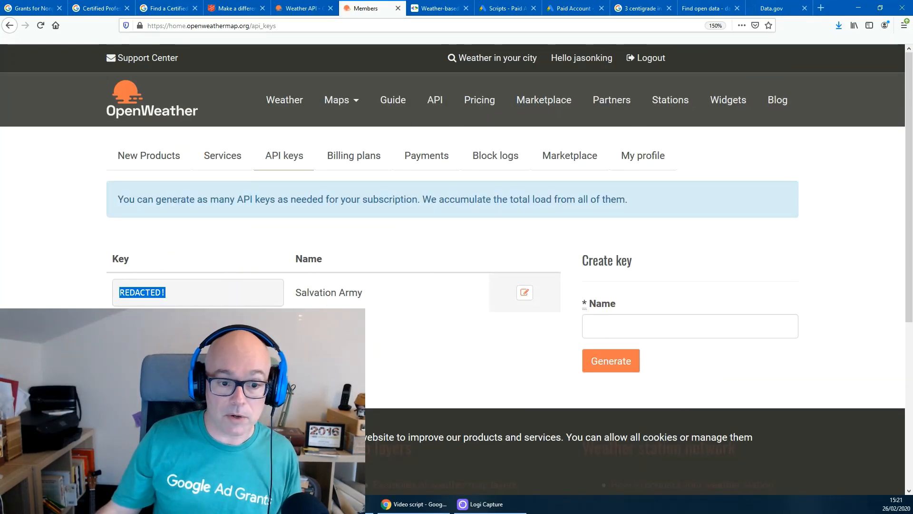
click(573, 9)
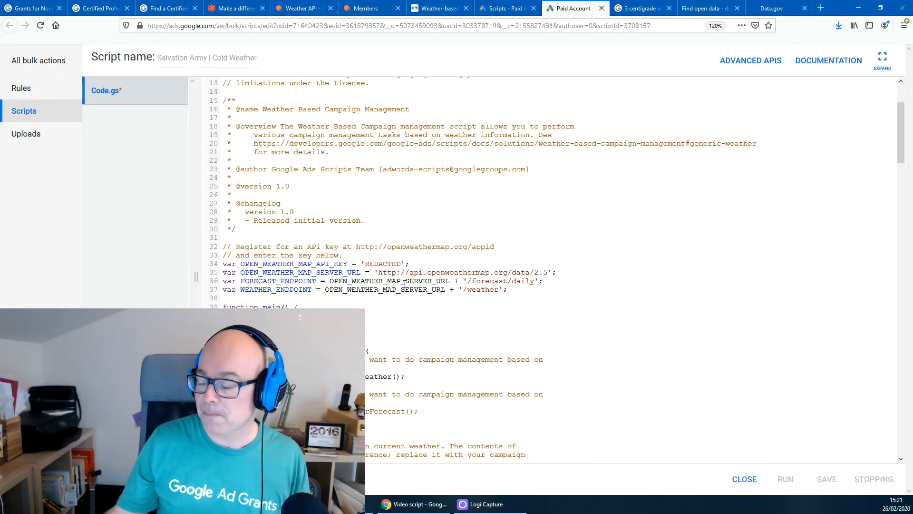
- In processSingleAccount, keep manageCampaignsBasedOnCurrentWeather() active and the forecast call commented out
scroll(down, 3)
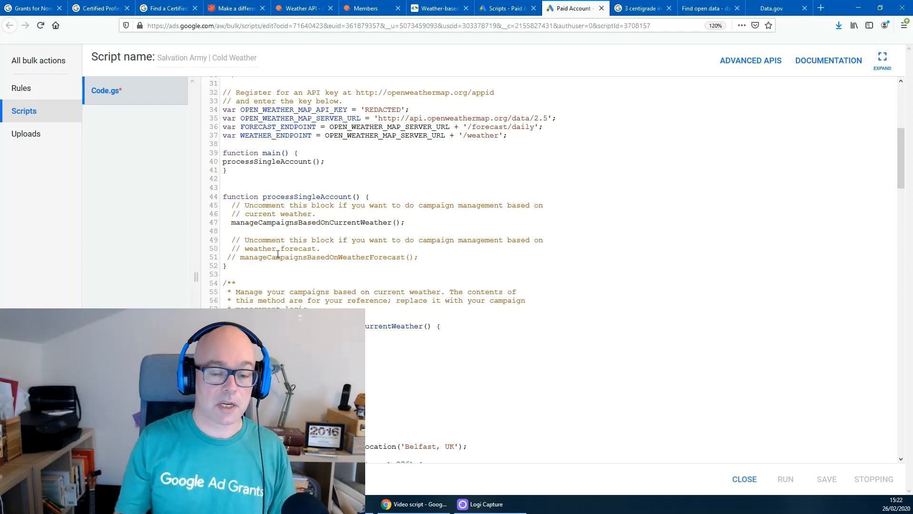
click(232, 221)
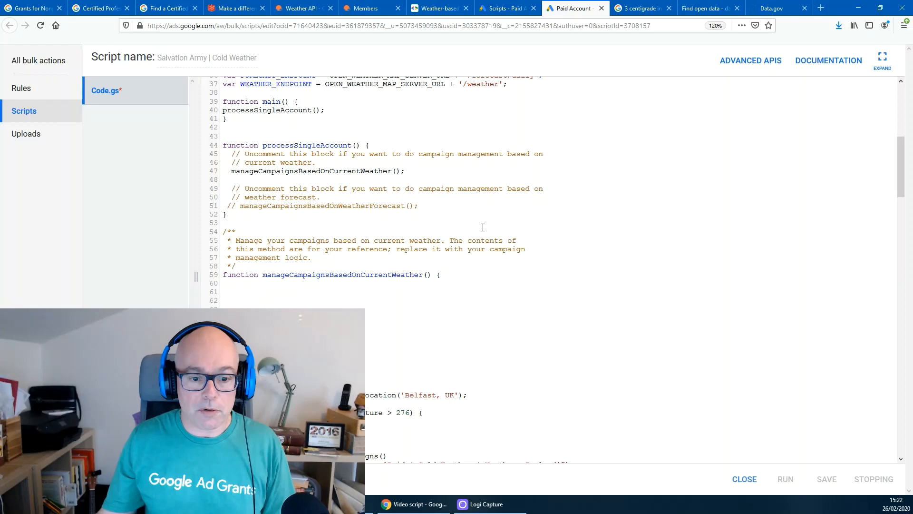
- Highlight the Belfast pause threshold of 276 and switch to the Celsius-to-kelvin search
scroll(down, 3)
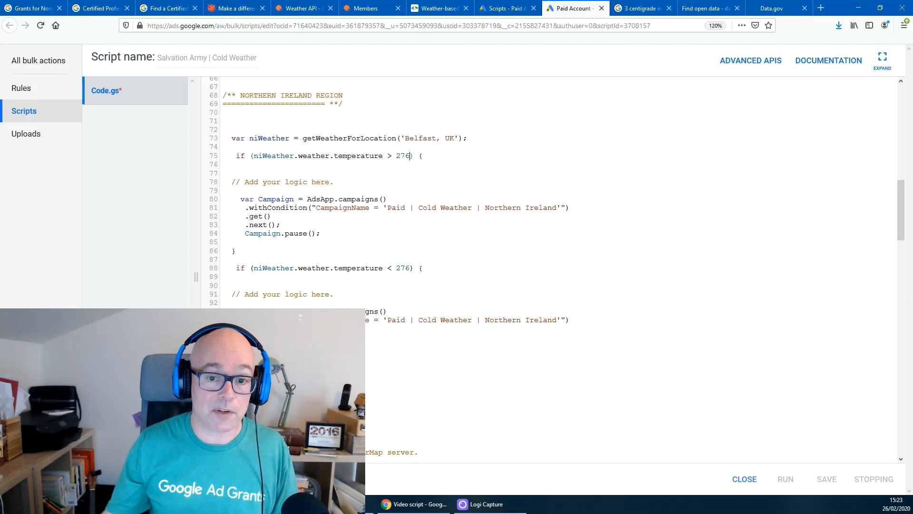
double_click(402, 155)
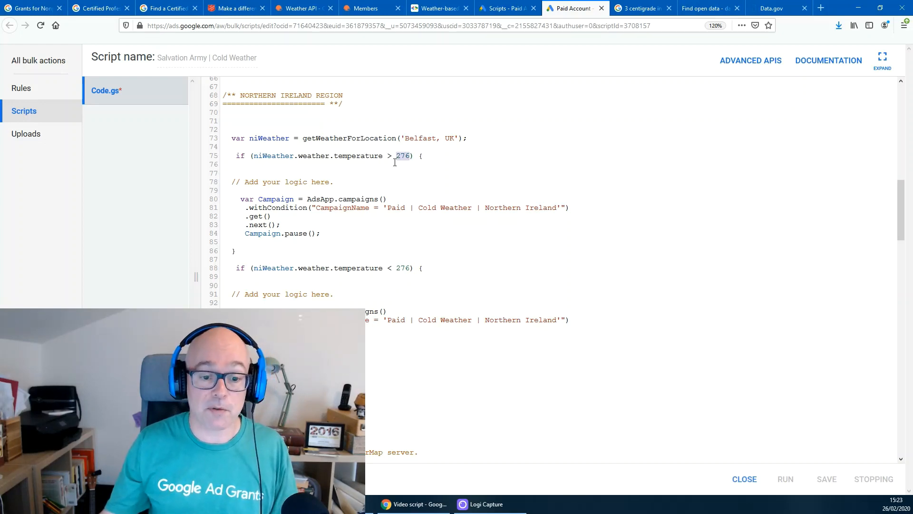
mouse_move(431, 178)
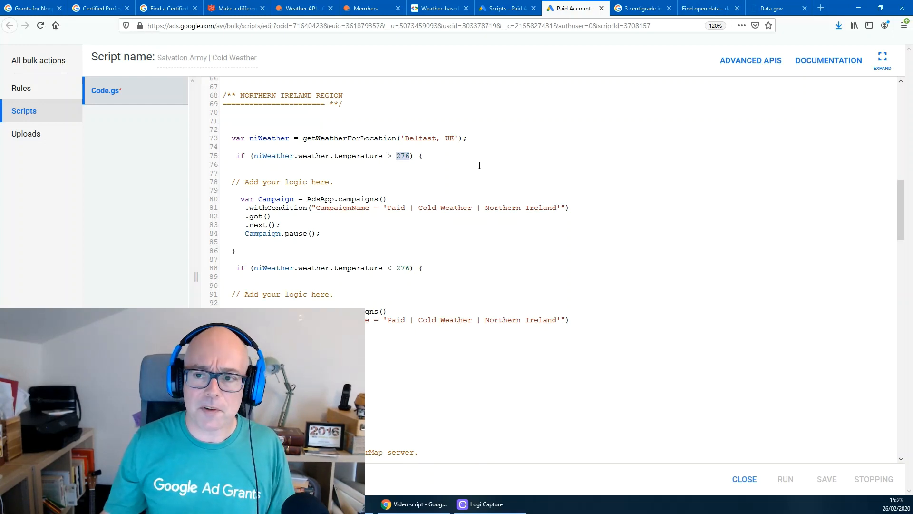
click(640, 8)
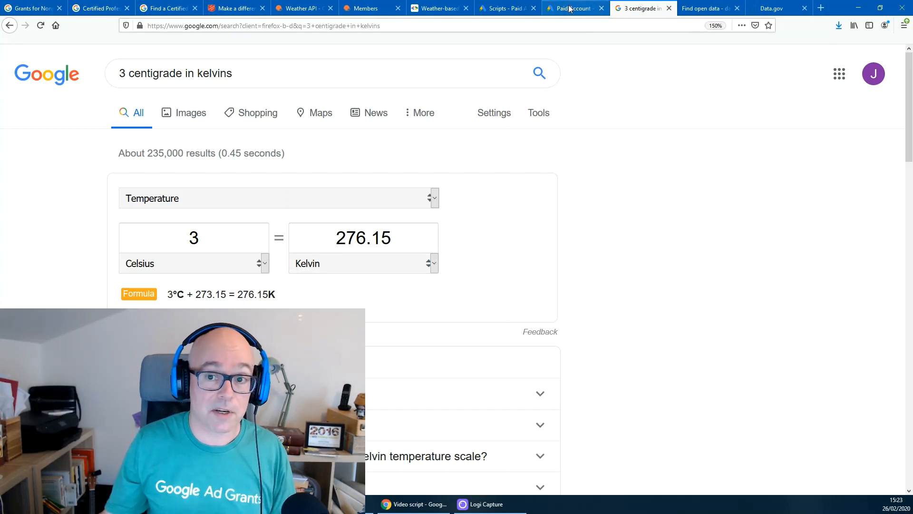
- After the 3°C = 276.15 K result, return to the Paid Account scripts list
click(573, 9)
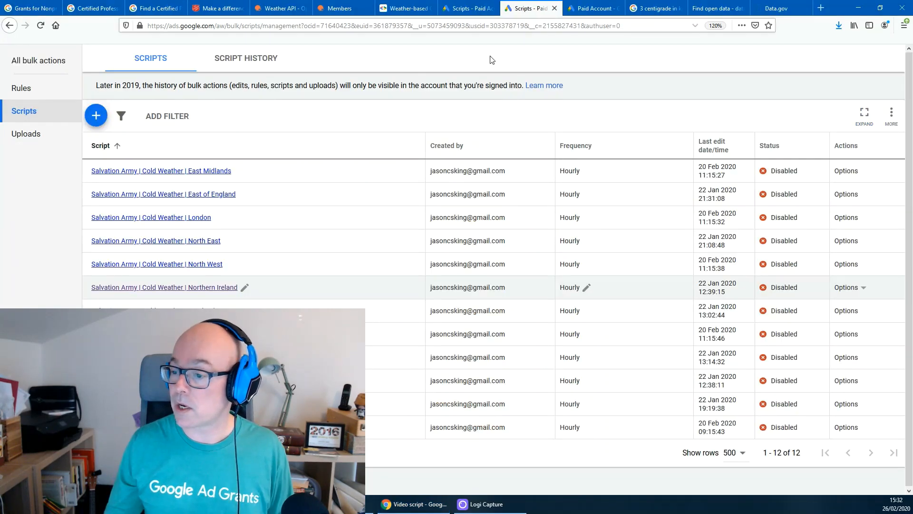
mouse_move(579, 221)
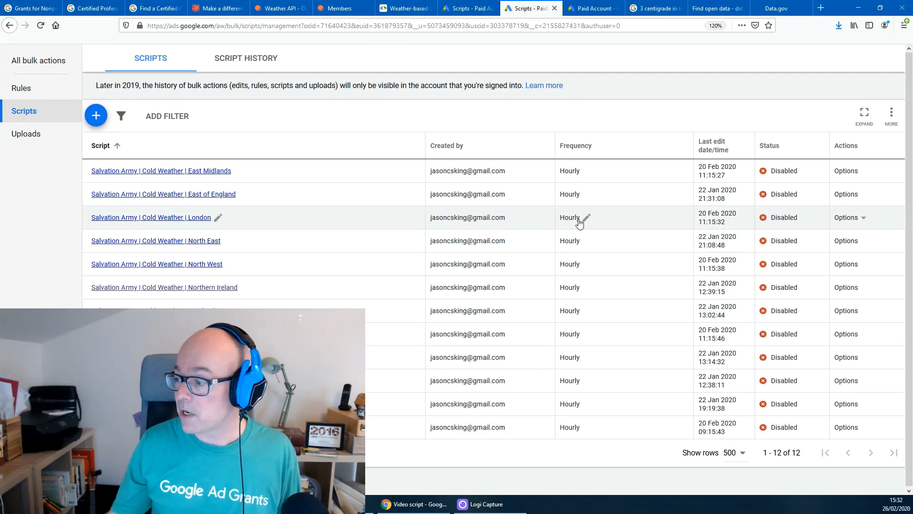
- Inspect the London script's hourly frequency in the scripts list
click(575, 217)
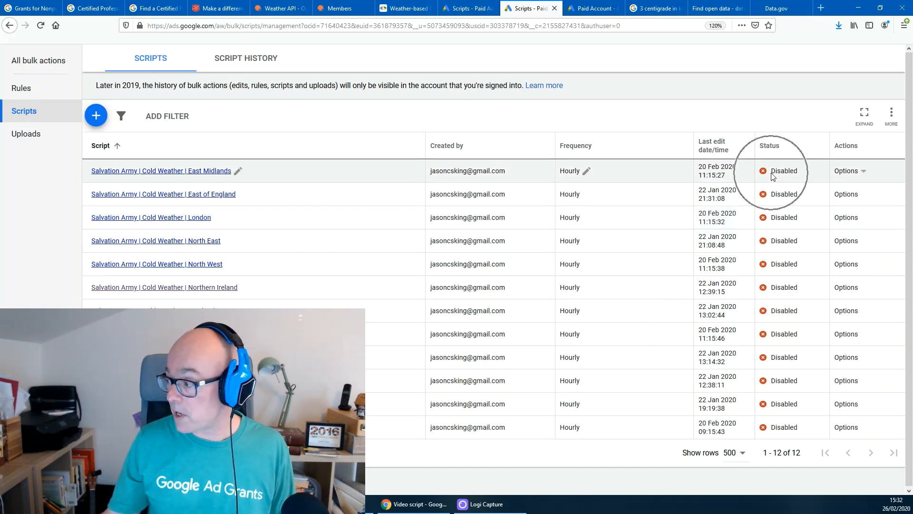
mouse_move(587, 119)
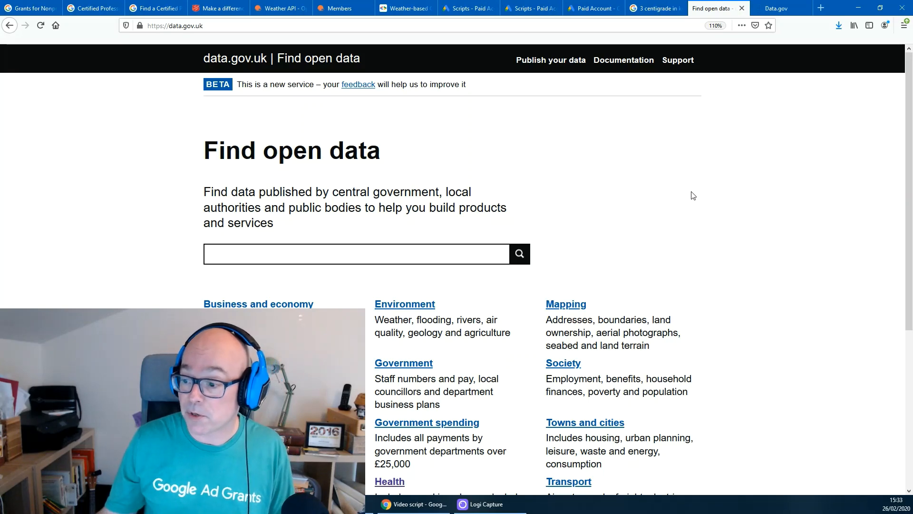
- Browse data.gov.uk's open data topic categories, then move to the US Data.gov home page
scroll(down, 3)
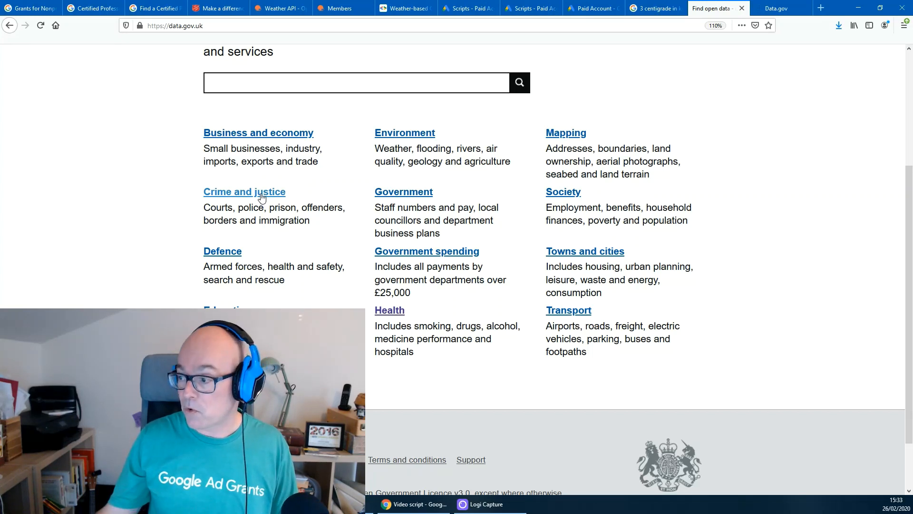
mouse_move(562, 195)
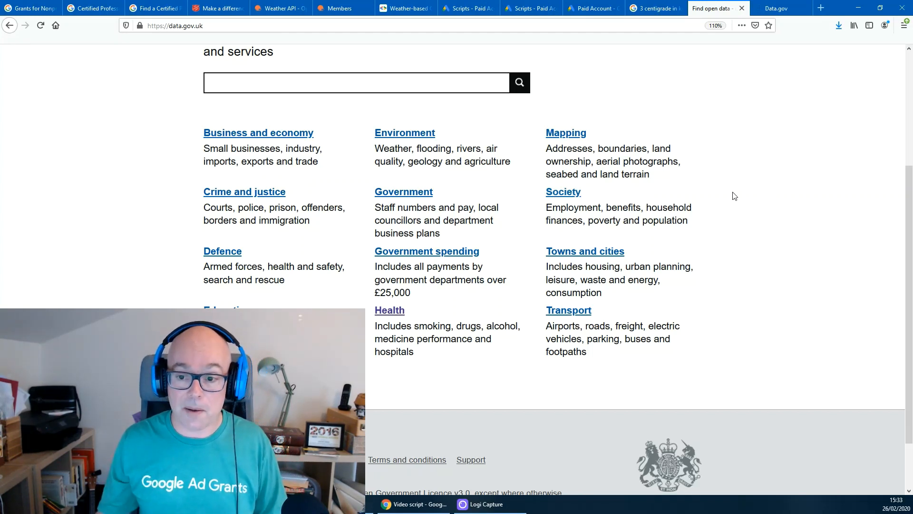
mouse_move(763, 219)
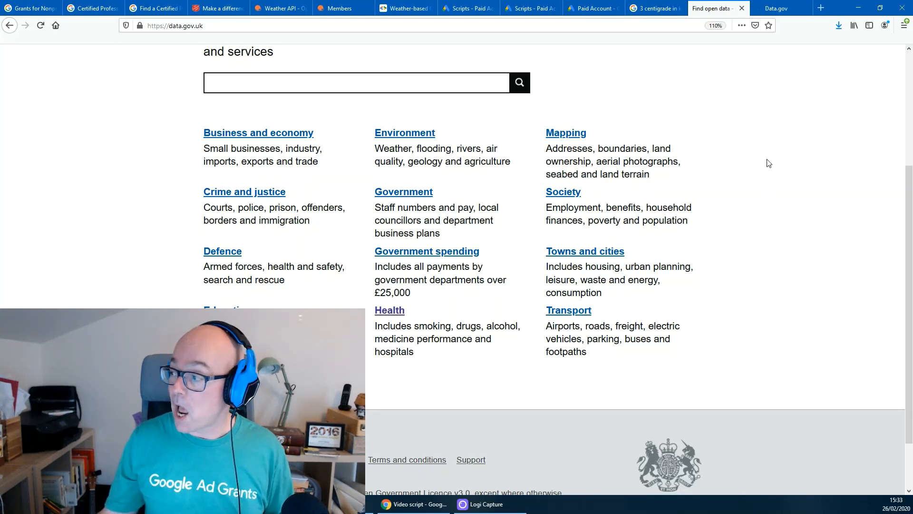
click(774, 9)
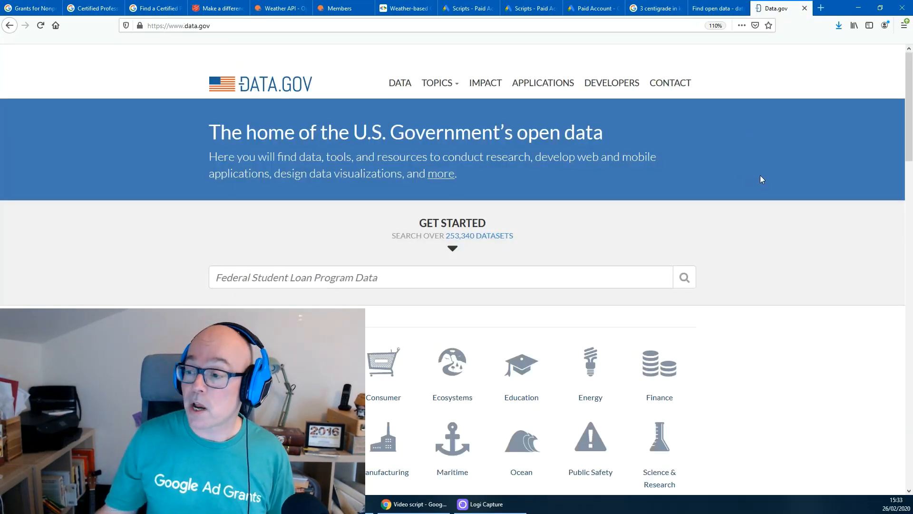